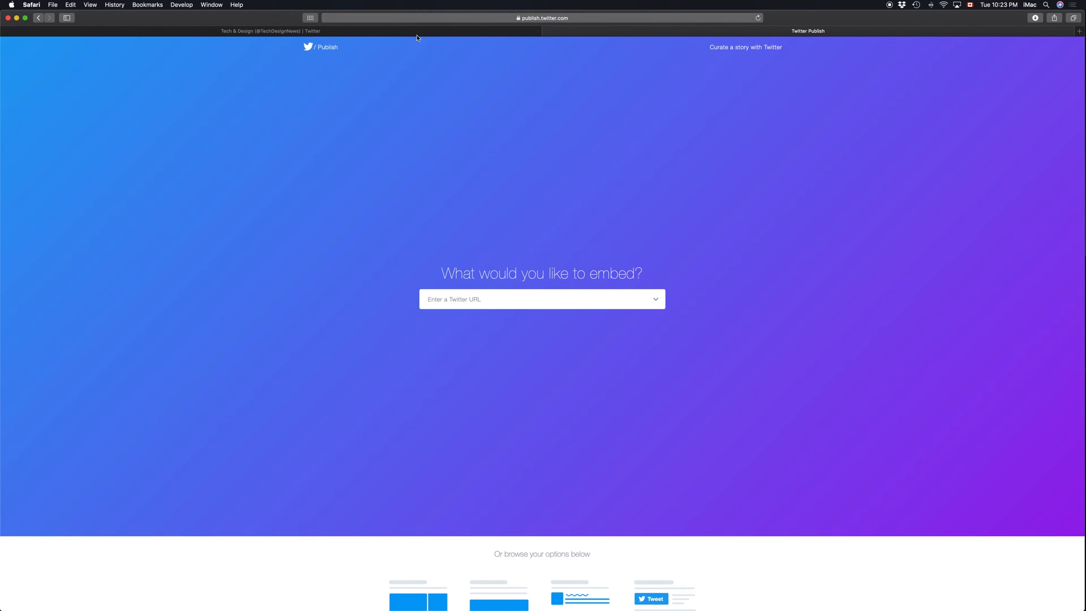
pyautogui.click(259, 31)
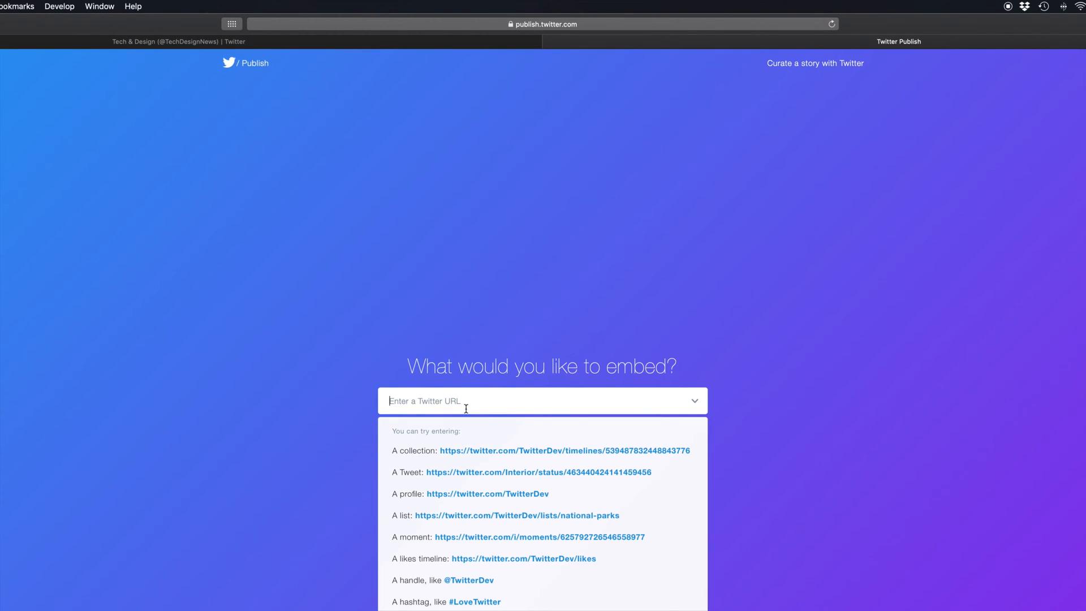
pyautogui.write('@TechDesignNews')
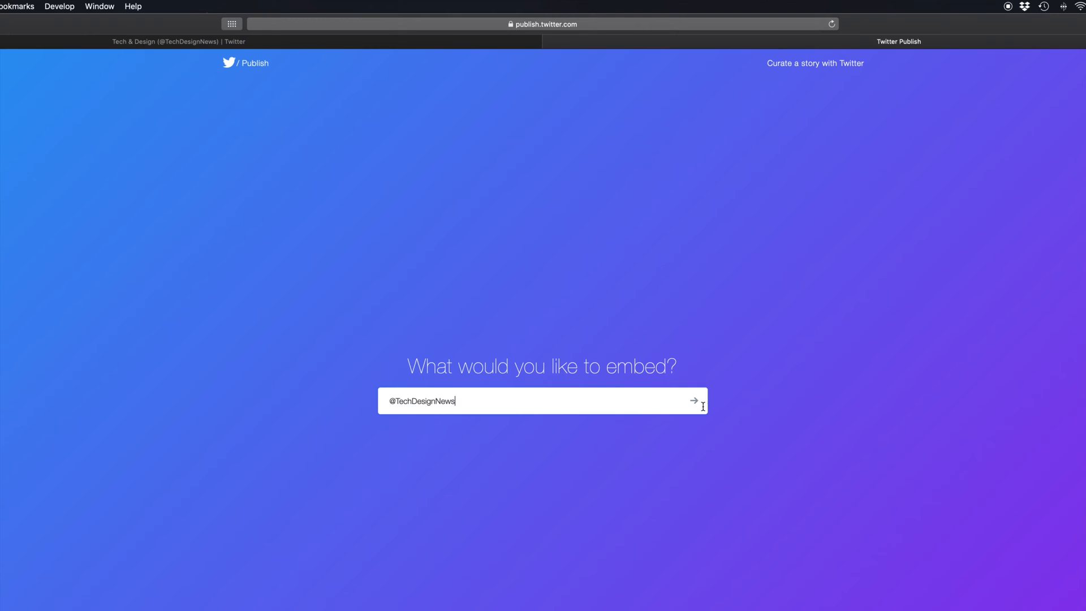
pyautogui.click(693, 400)
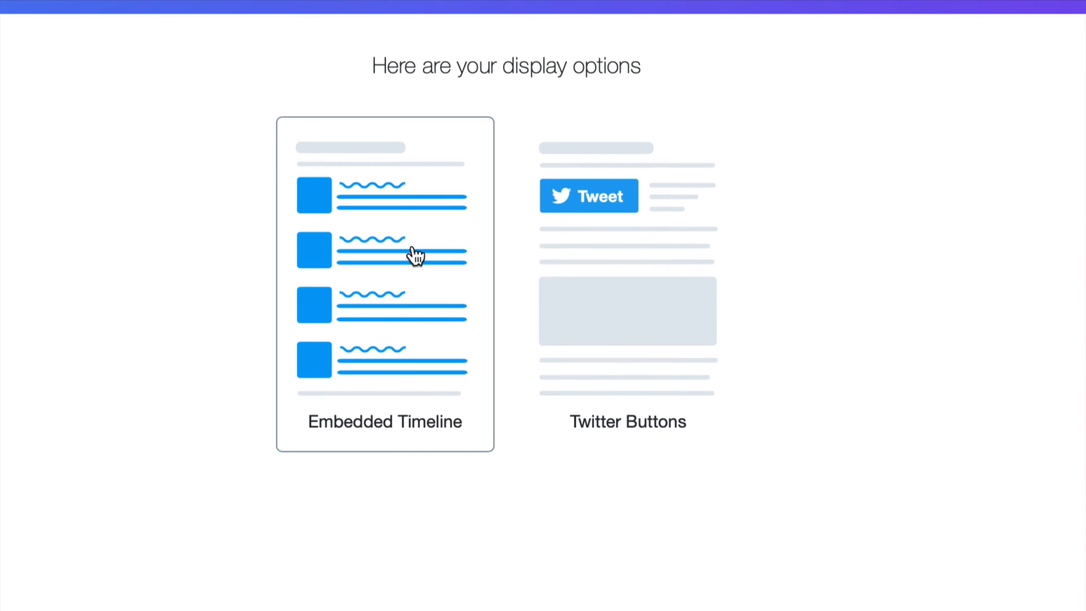
pyautogui.moveTo(413, 367)
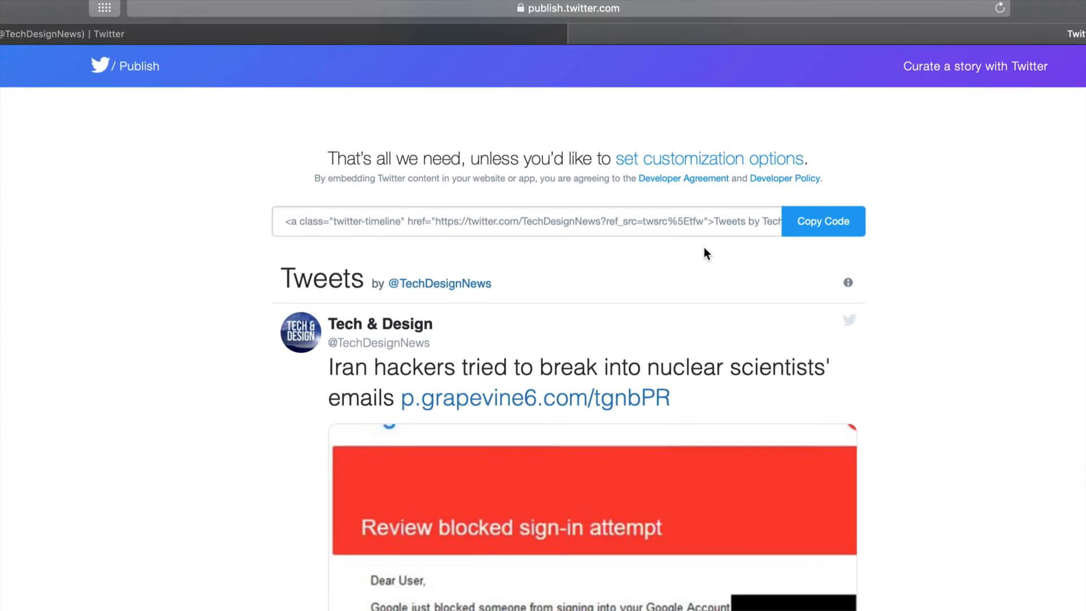
pyautogui.scroll(-3)
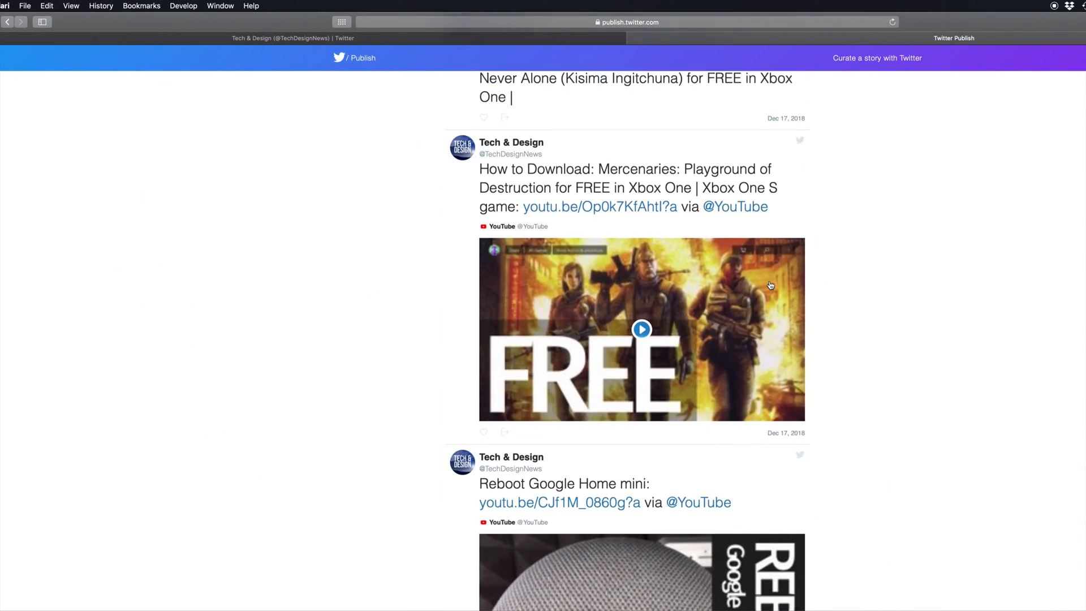
pyautogui.scroll(-3)
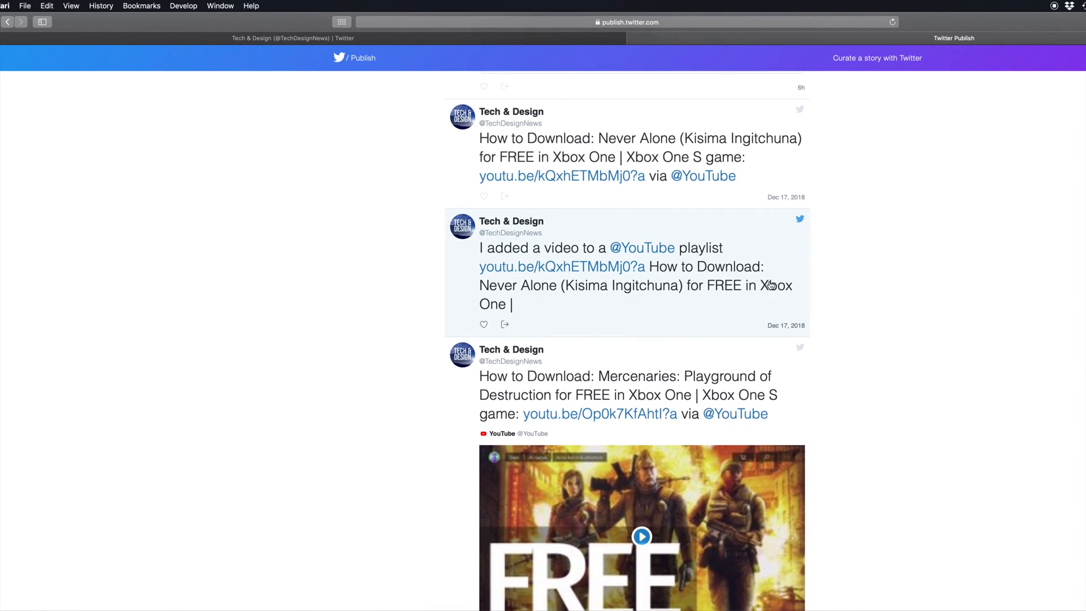
pyautogui.scroll(3)
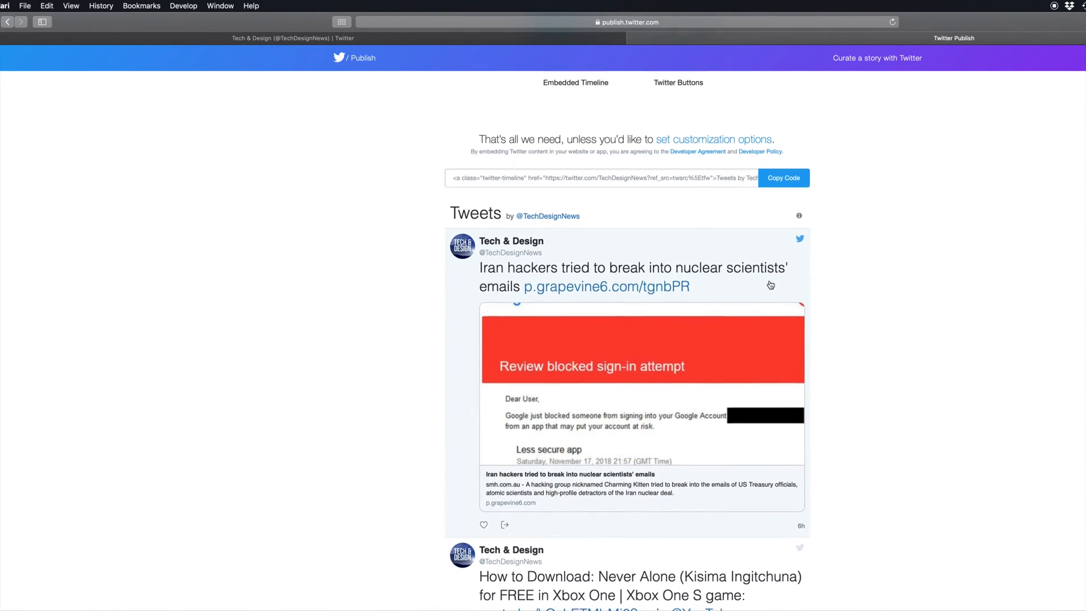
pyautogui.scroll(3)
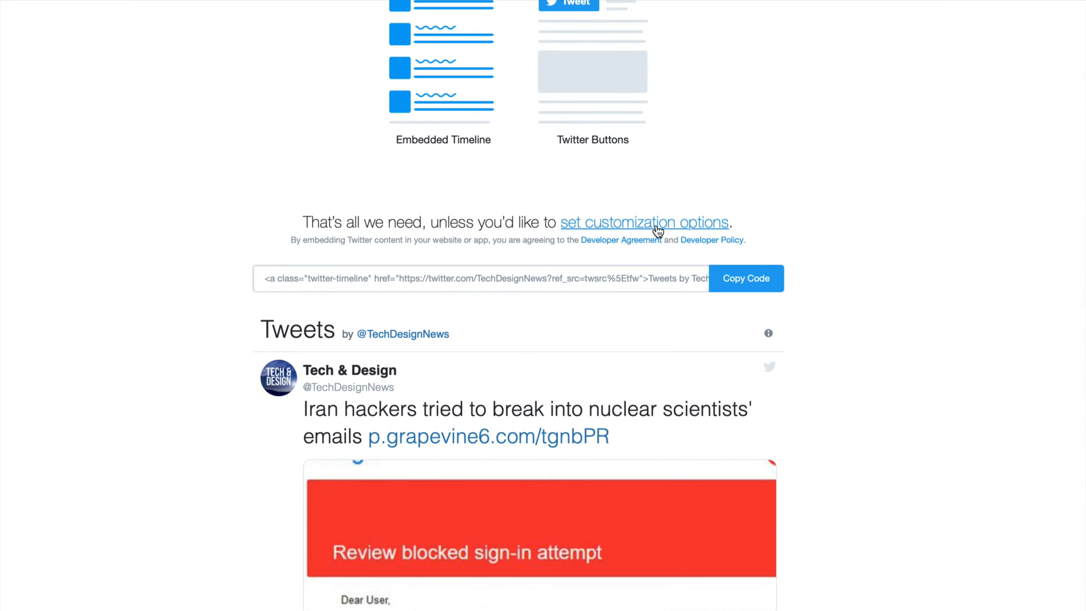
# Customize the timeline with the Dark theme and blue link colour #2B7BB9
pyautogui.click(644, 222)
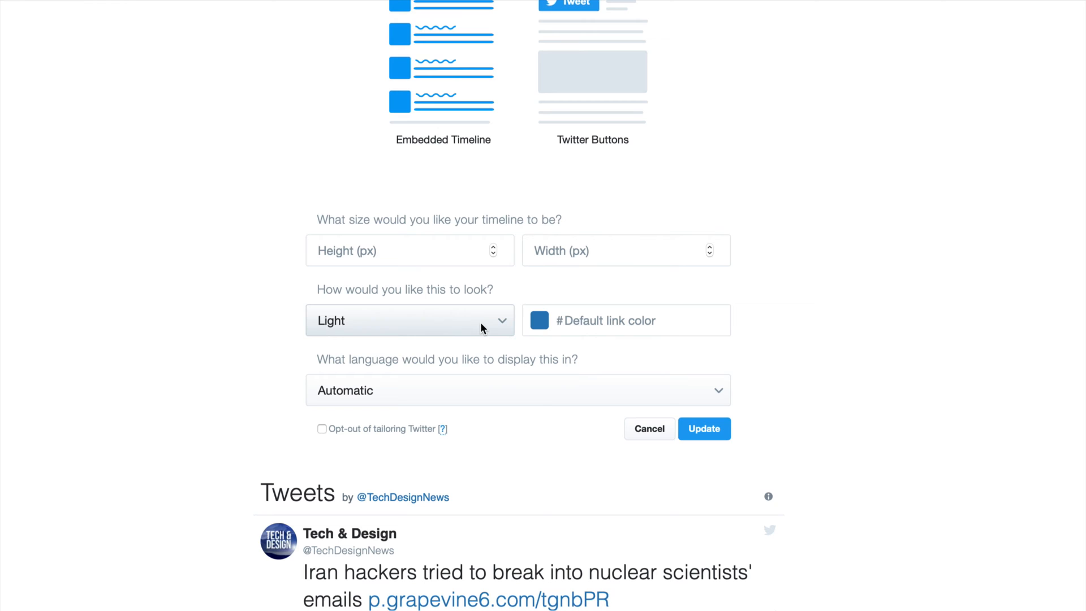
pyautogui.click(410, 320)
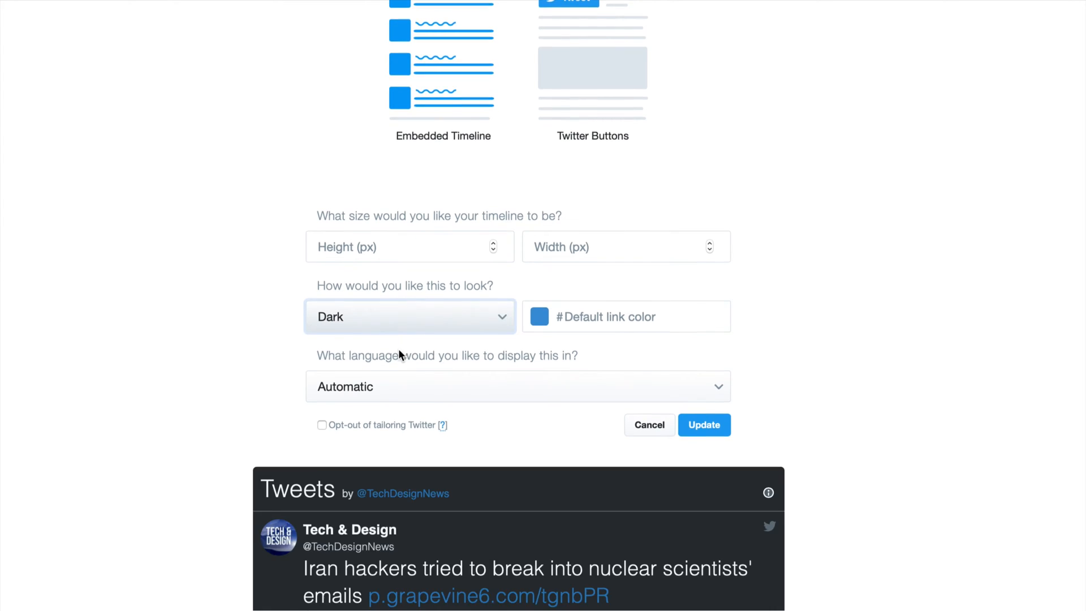
pyautogui.scroll(-3)
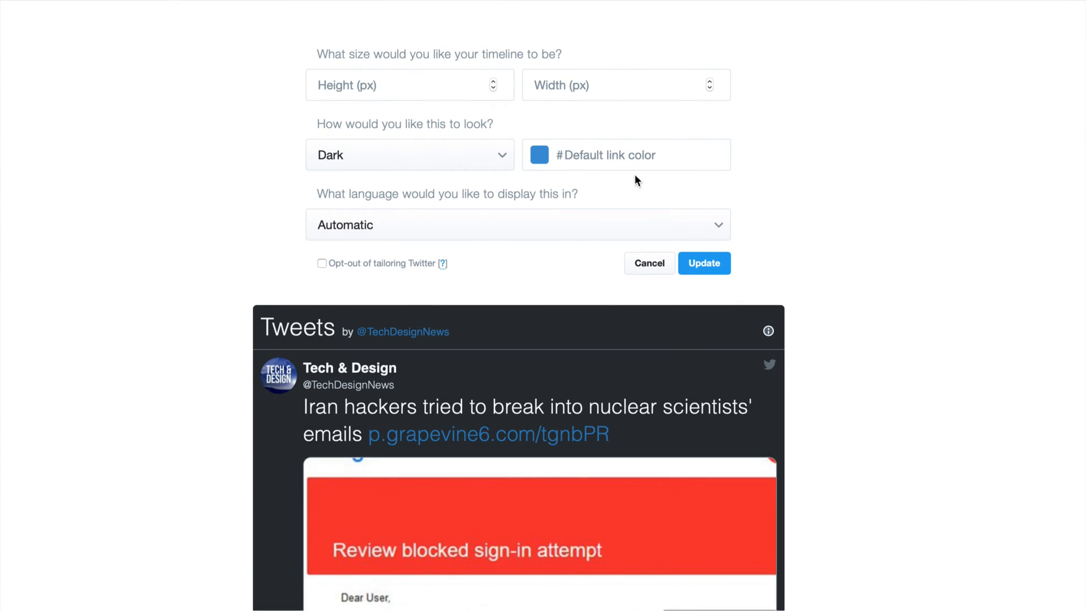
pyautogui.moveTo(713, 163)
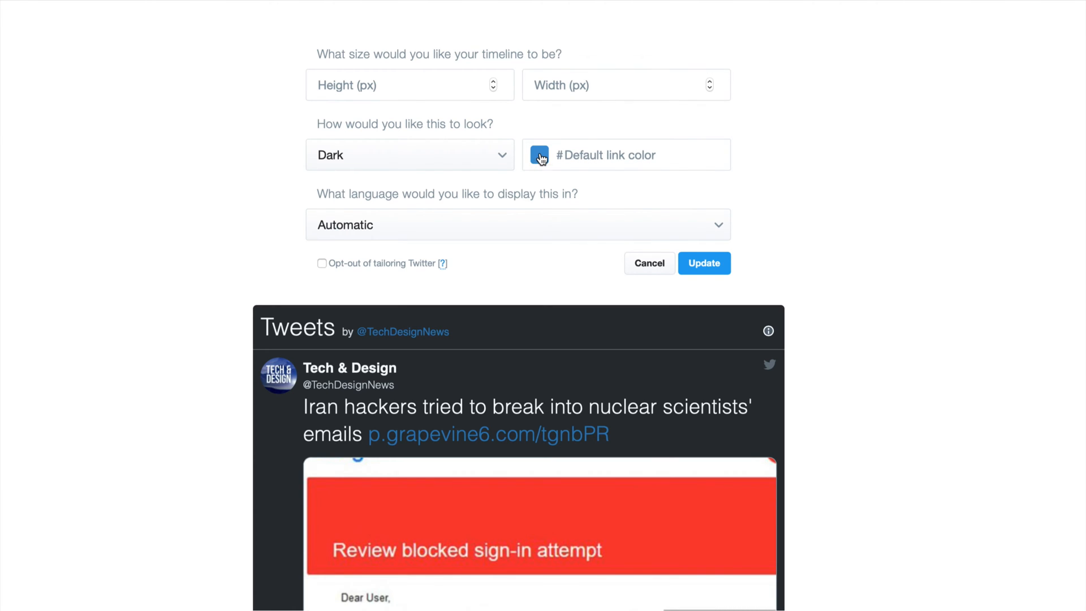
pyautogui.click(539, 155)
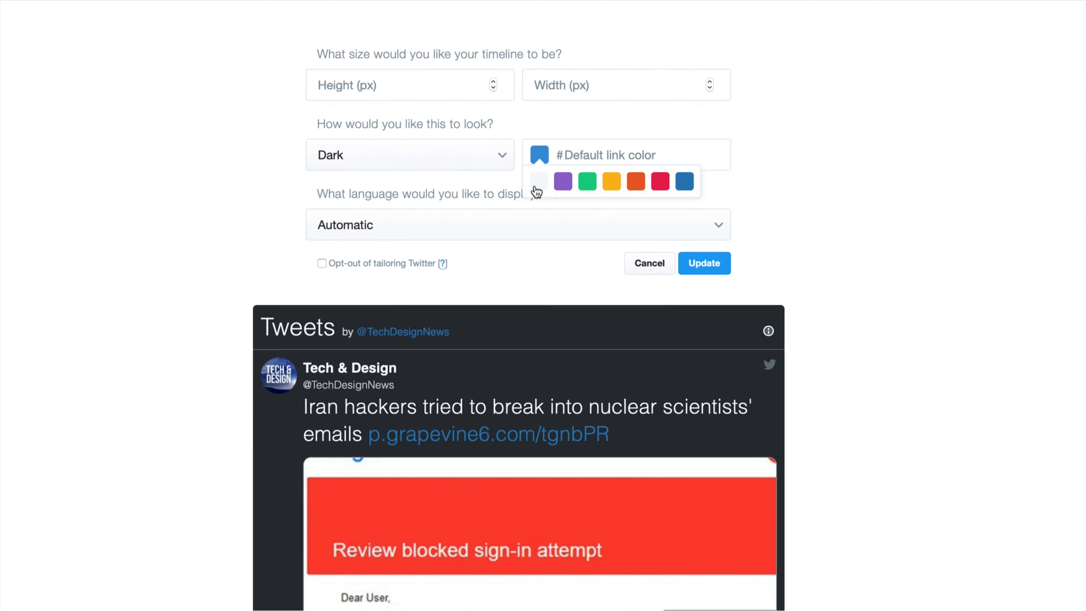
pyautogui.click(538, 182)
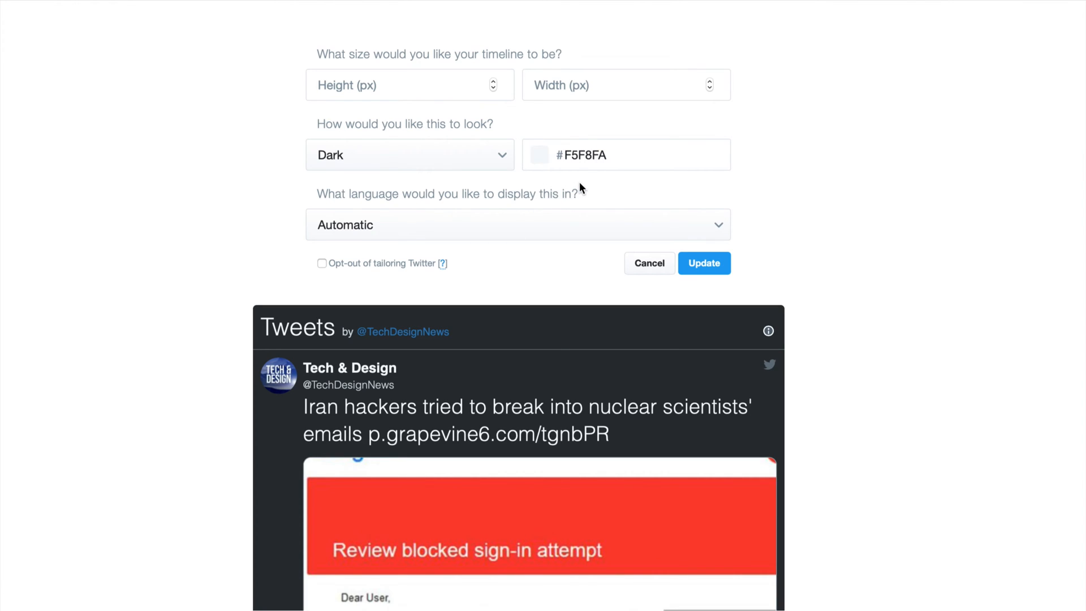
pyautogui.click(539, 155)
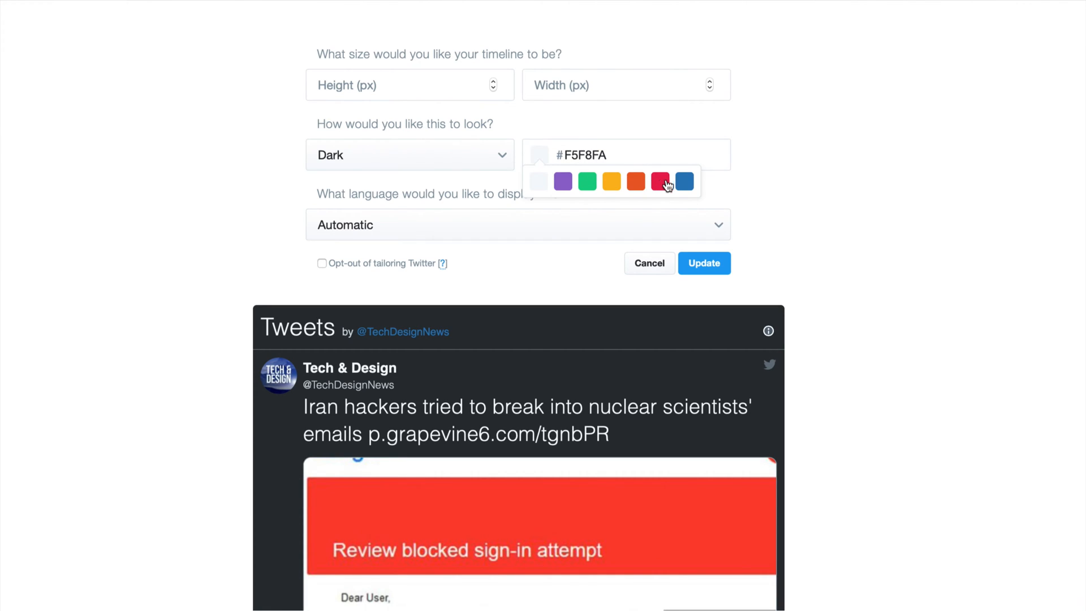
pyautogui.click(586, 181)
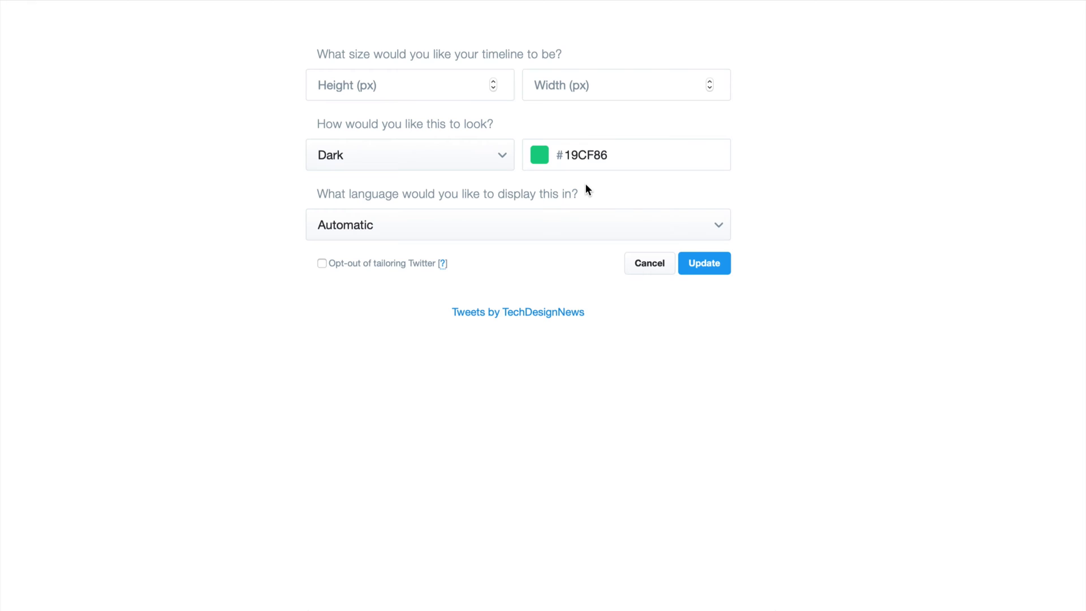
pyautogui.click(539, 155)
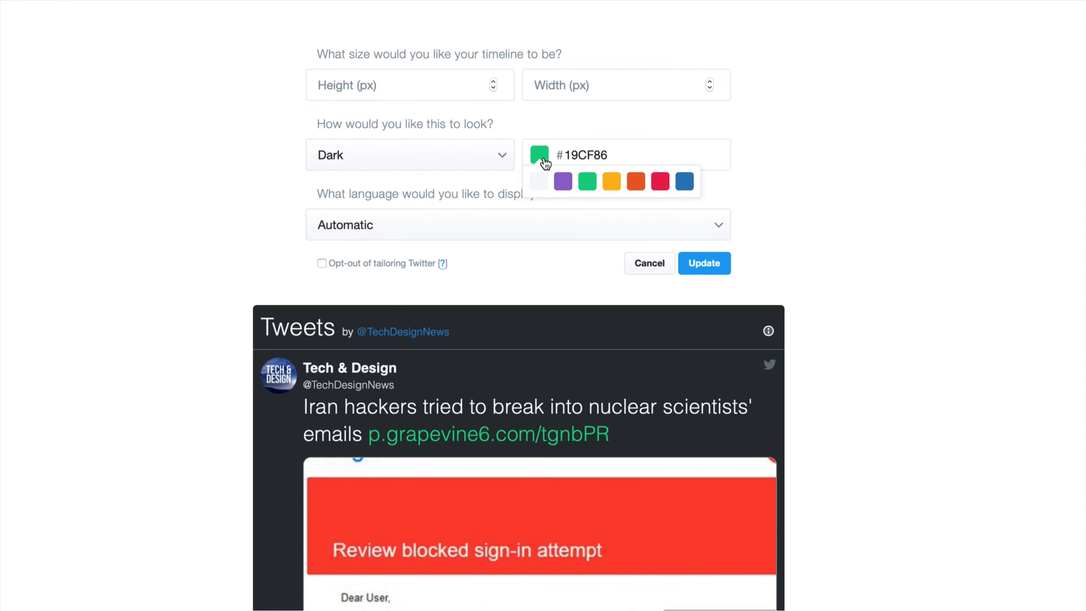
pyautogui.moveTo(692, 189)
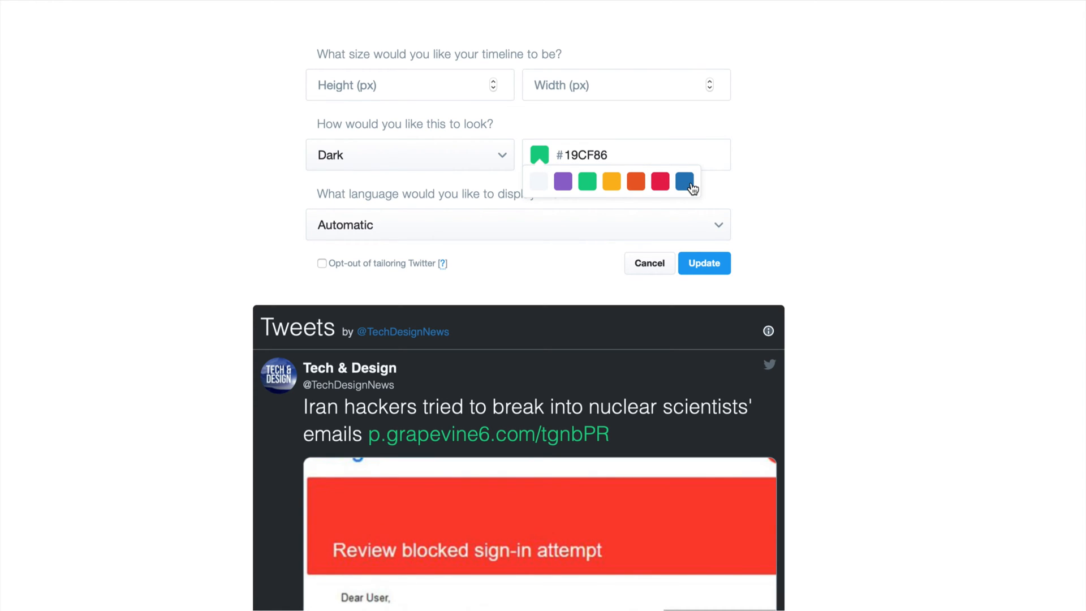
pyautogui.click(684, 181)
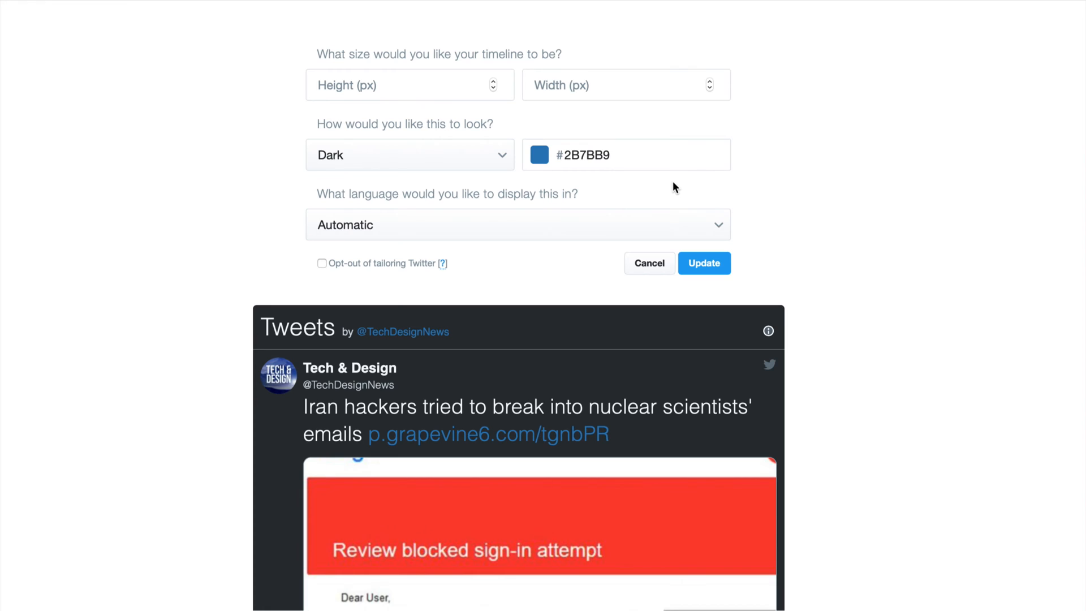
pyautogui.moveTo(277, 223)
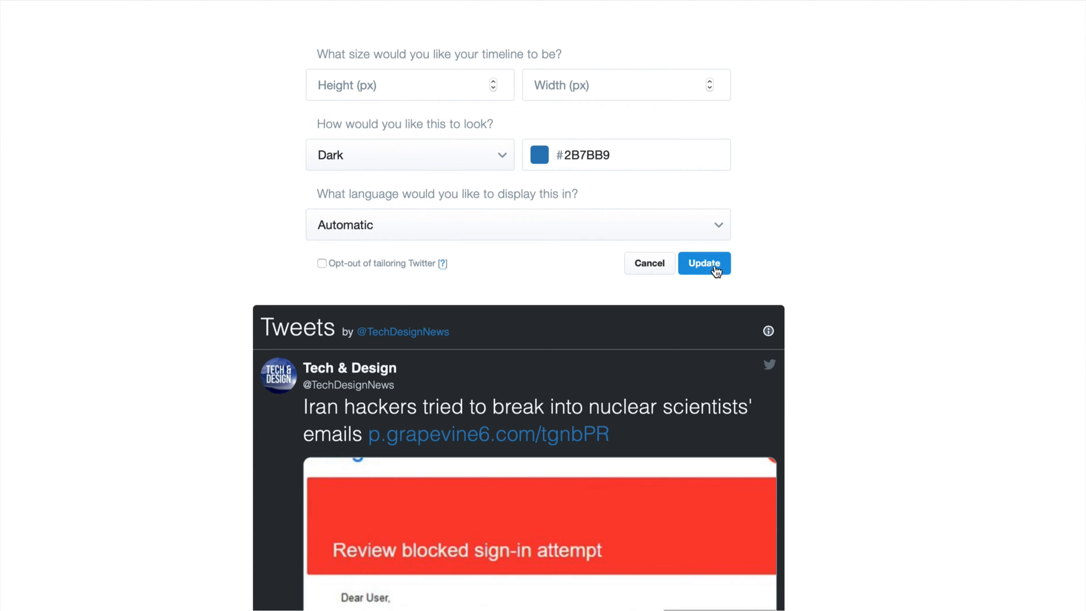
pyautogui.click(704, 263)
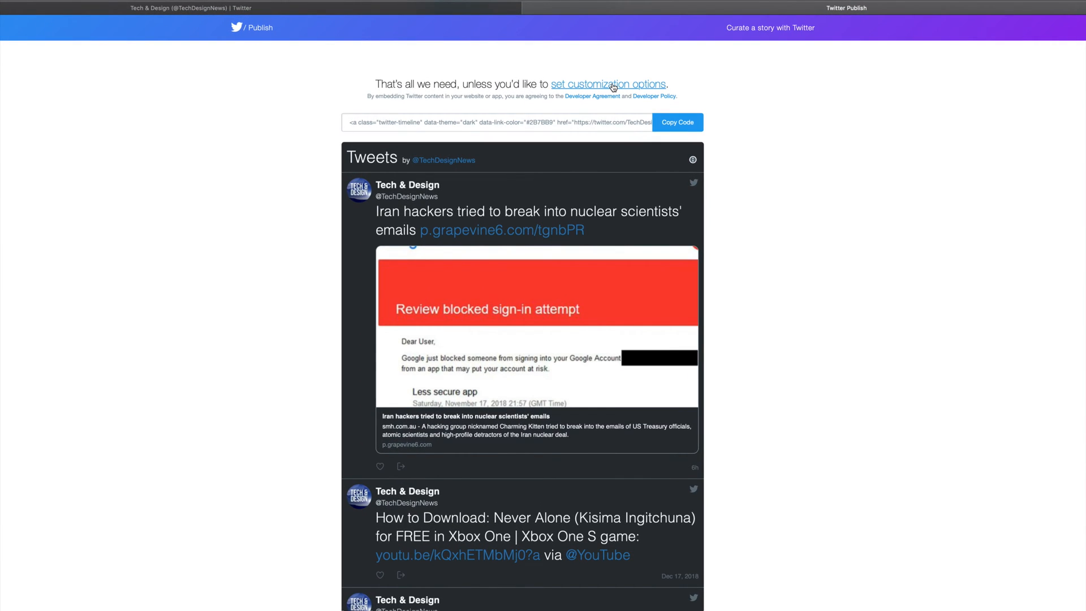
# Set the timeline height to 1200, copy the embed code, and dismiss the Copied! confirmation
pyautogui.click(608, 84)
pyautogui.write('1')
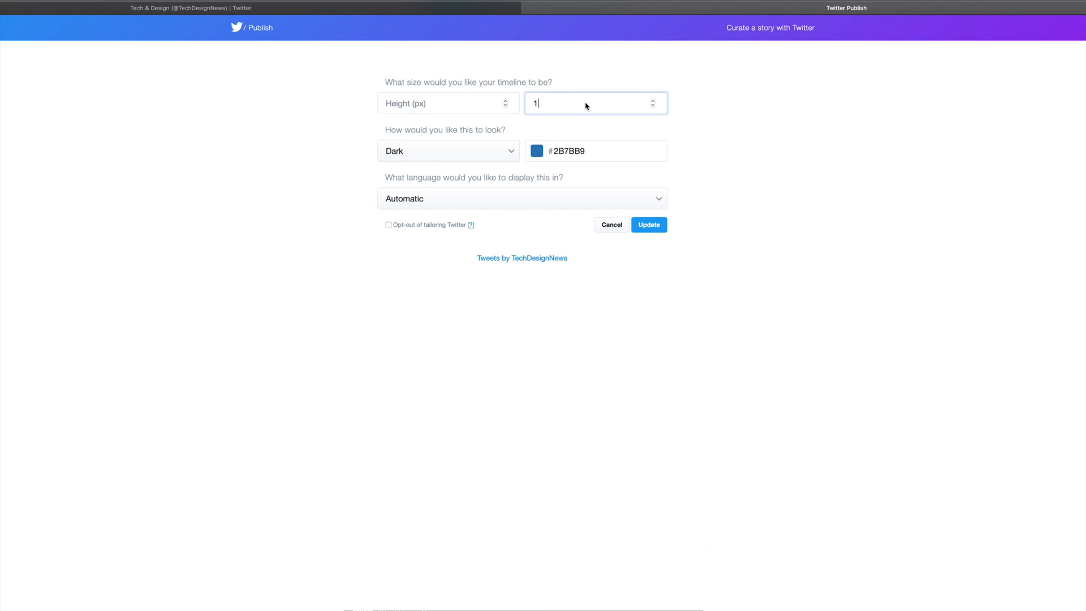
pyautogui.write('200')
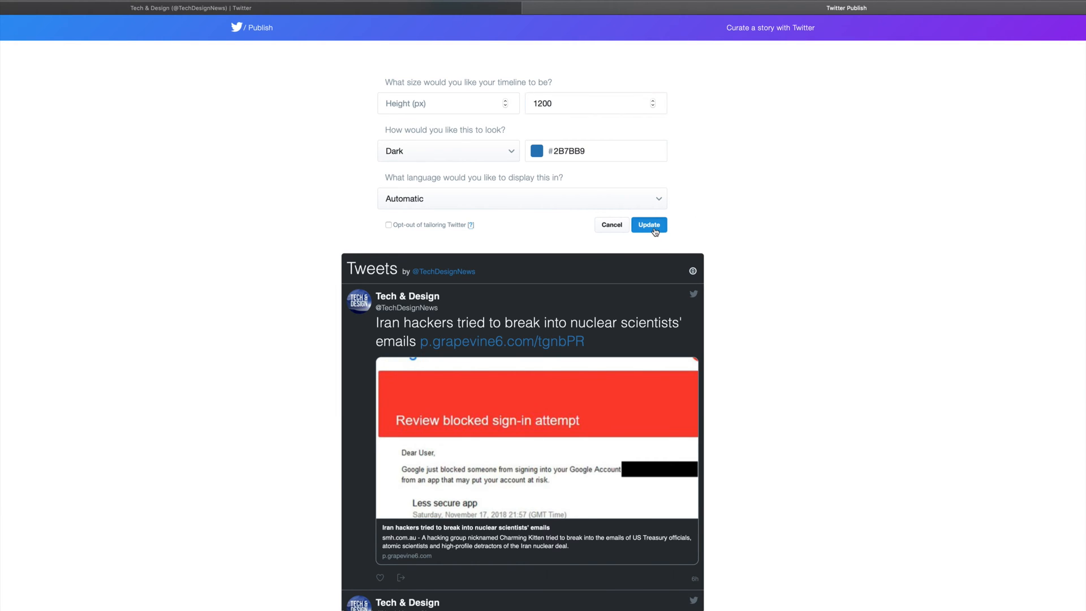
pyautogui.click(648, 224)
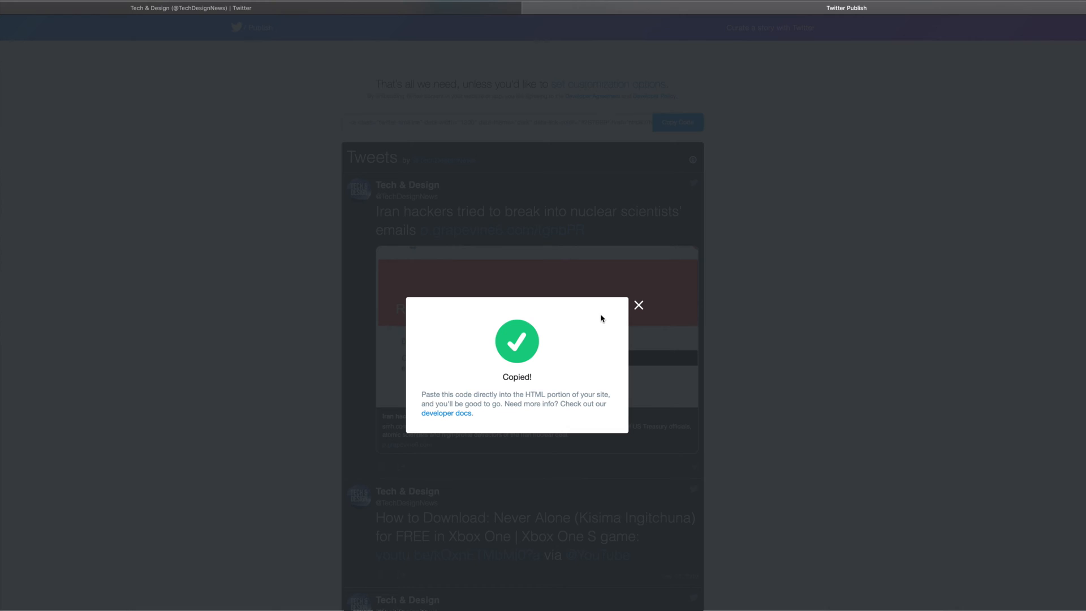
pyautogui.moveTo(638, 306)
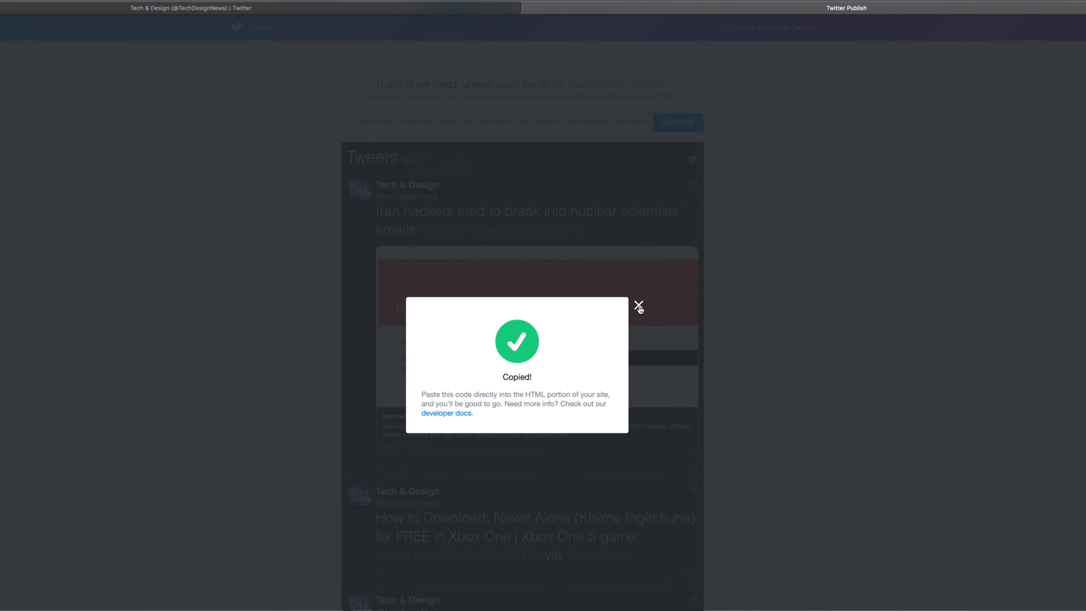
pyautogui.click(638, 306)
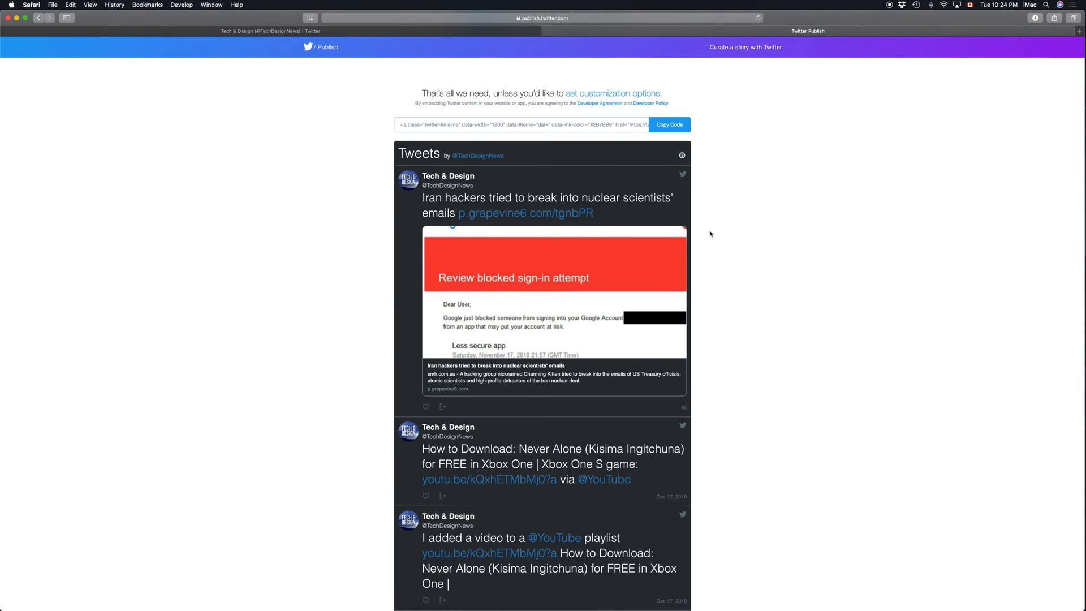
pyautogui.click(402, 592)
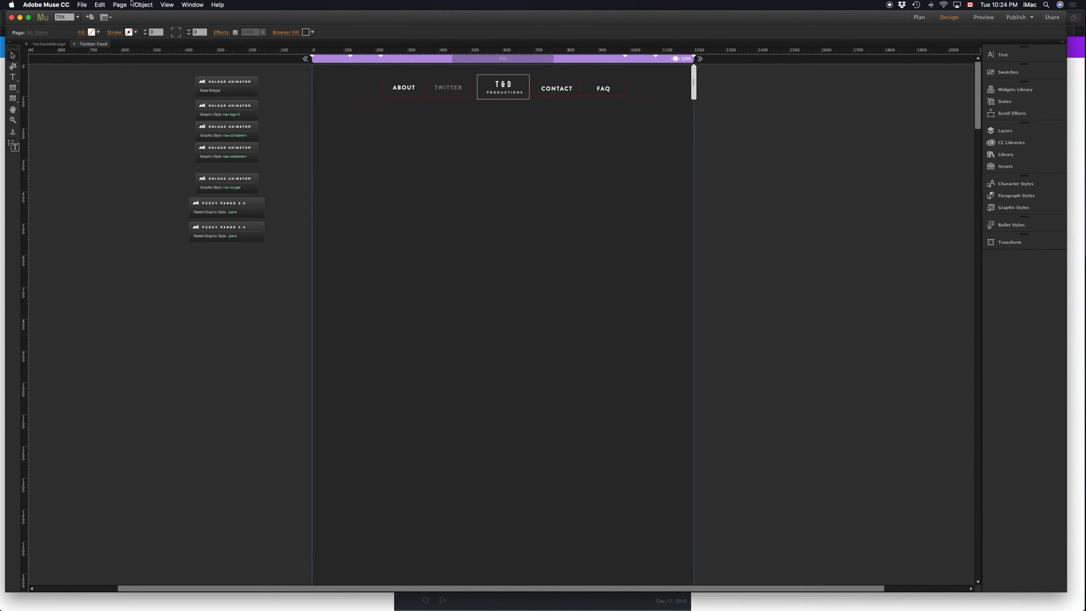
# Insert the copied dark timeline code as an HTML block using Object > Insert HTML
pyautogui.click(142, 5)
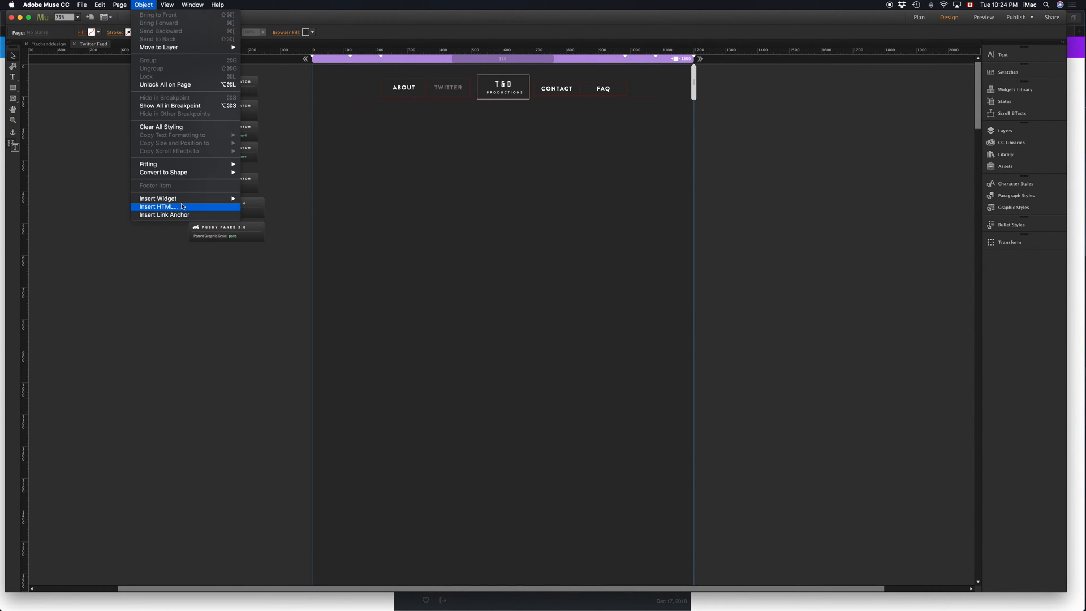
pyautogui.moveTo(176, 207)
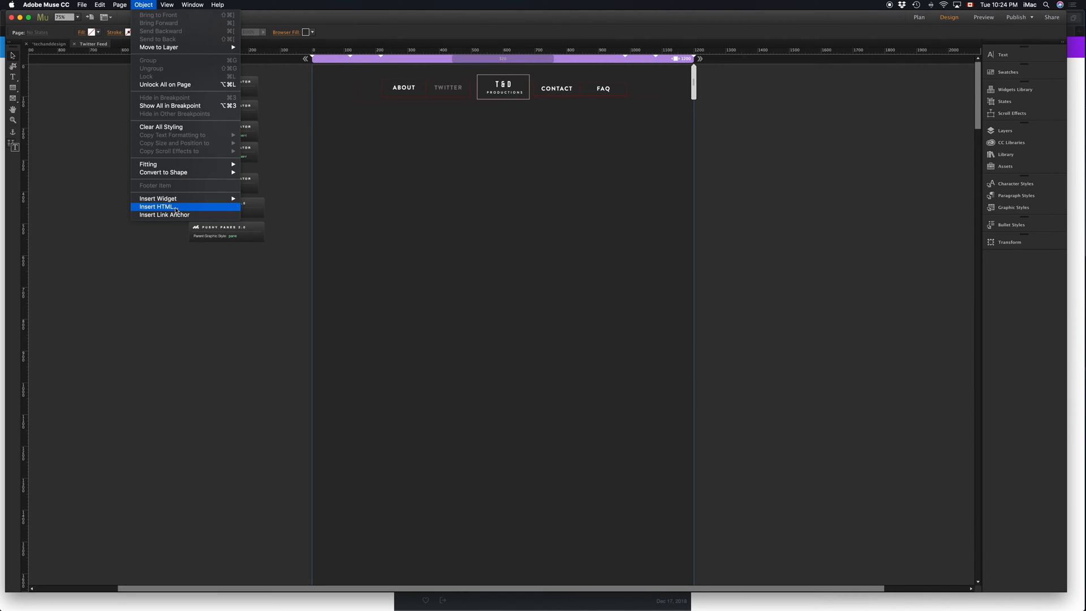
pyautogui.click(158, 207)
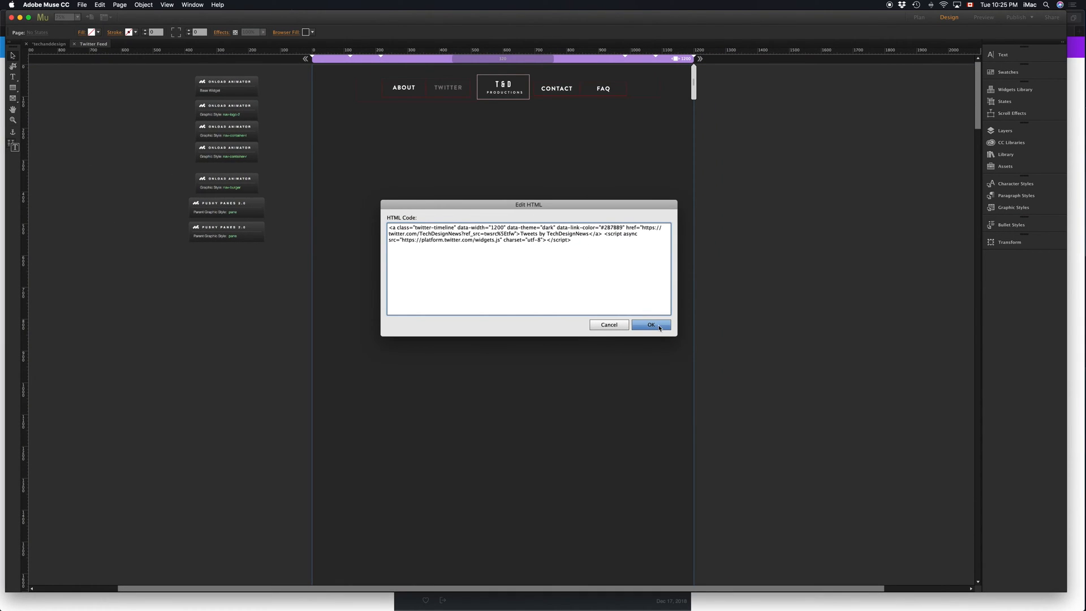
pyautogui.click(650, 324)
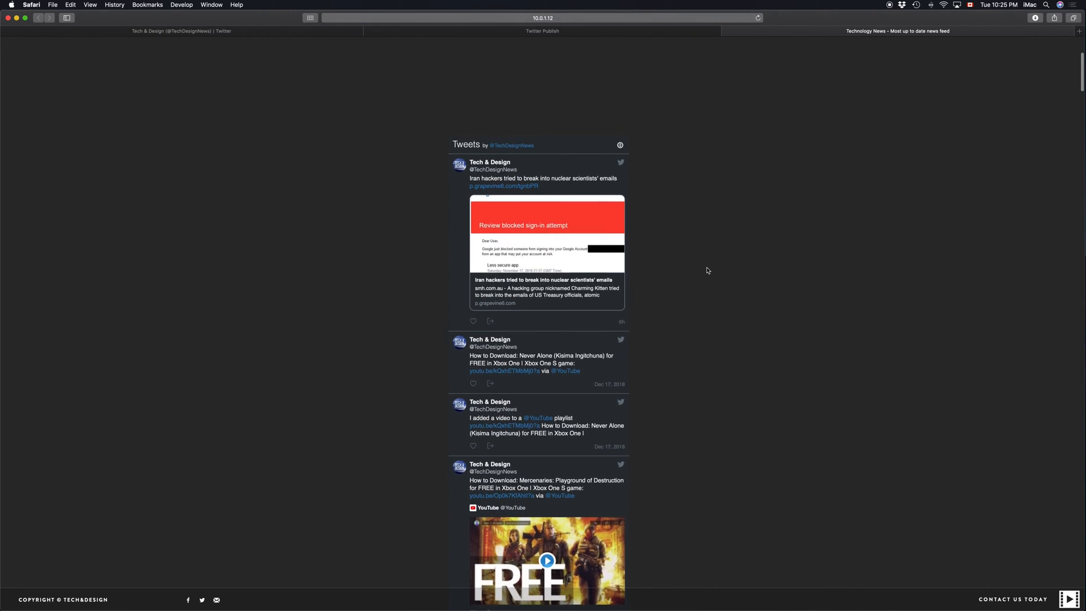
pyautogui.scroll(-3)
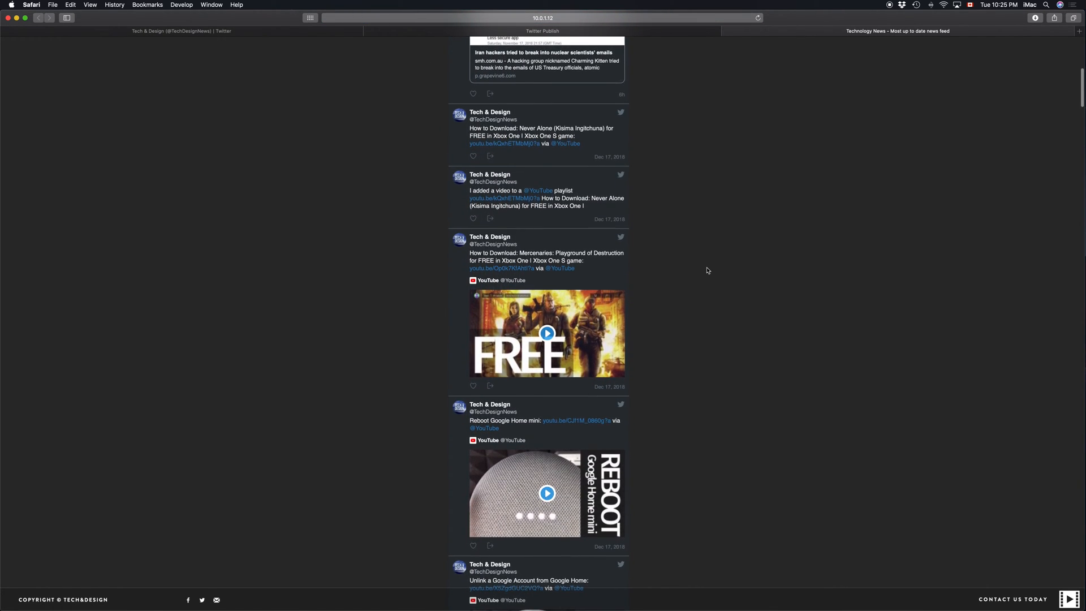
pyautogui.scroll(3)
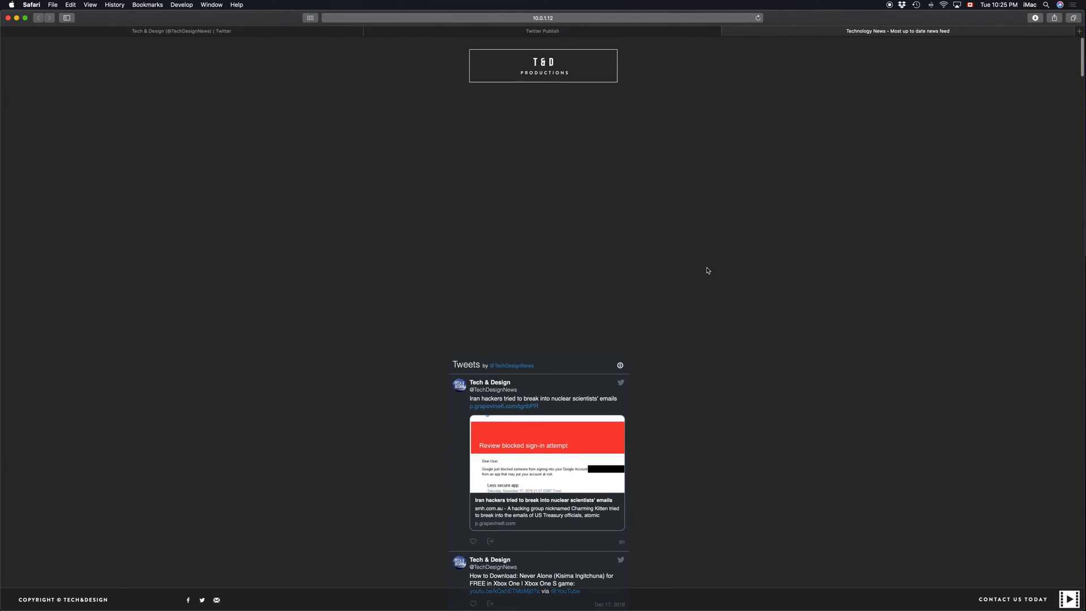
pyautogui.scroll(-3)
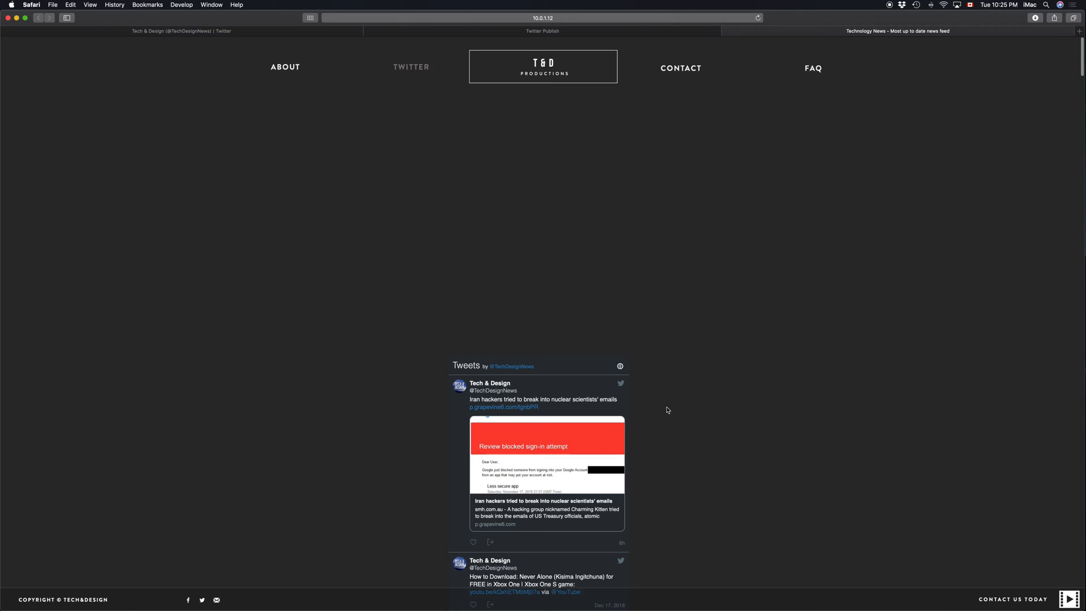
pyautogui.scroll(-3)
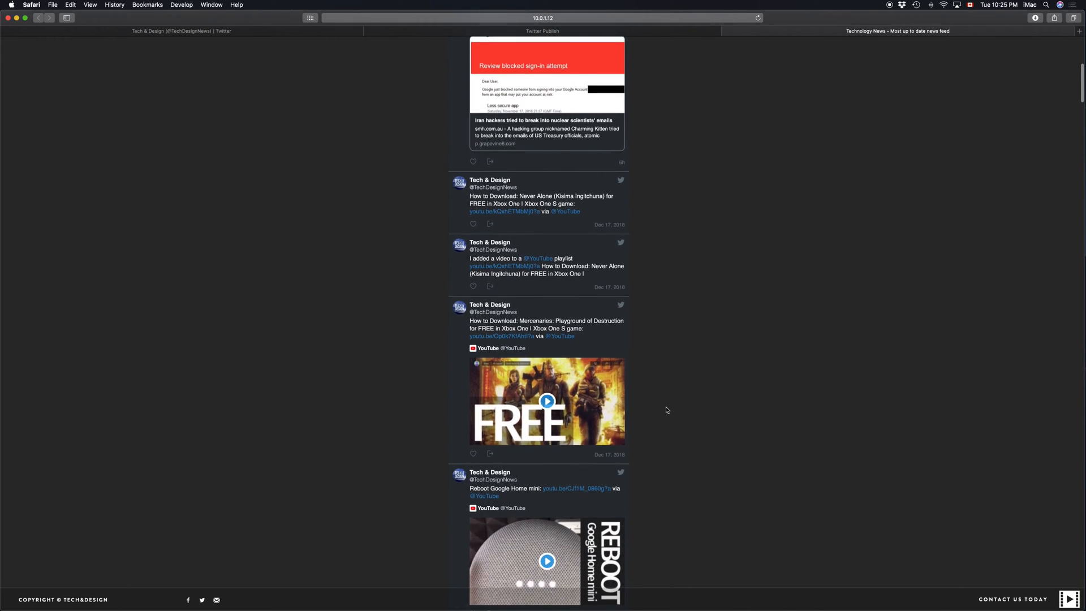
pyautogui.scroll(-3)
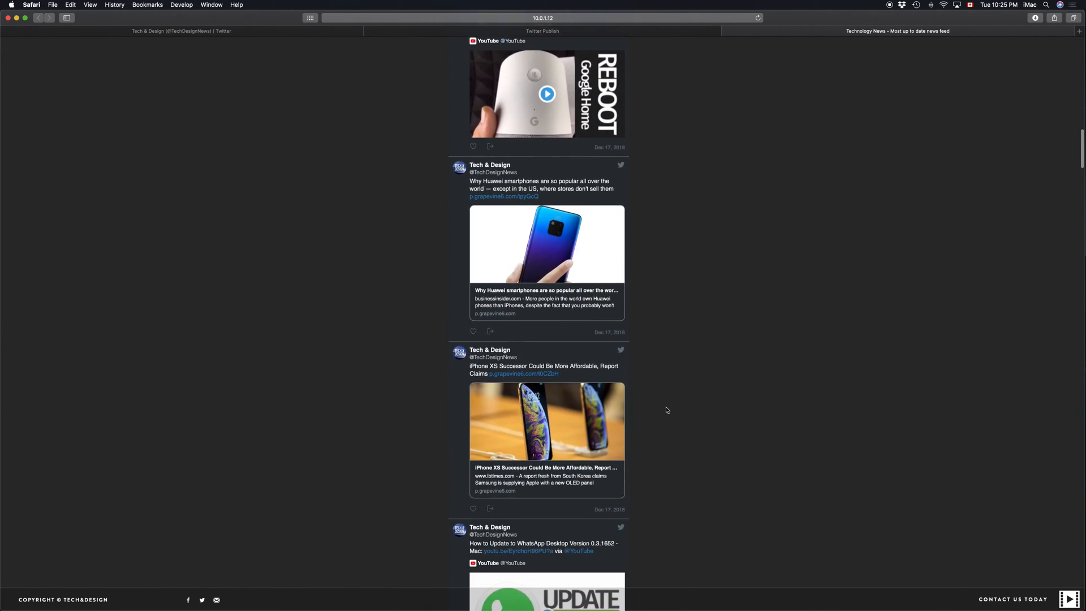
pyautogui.scroll(3)
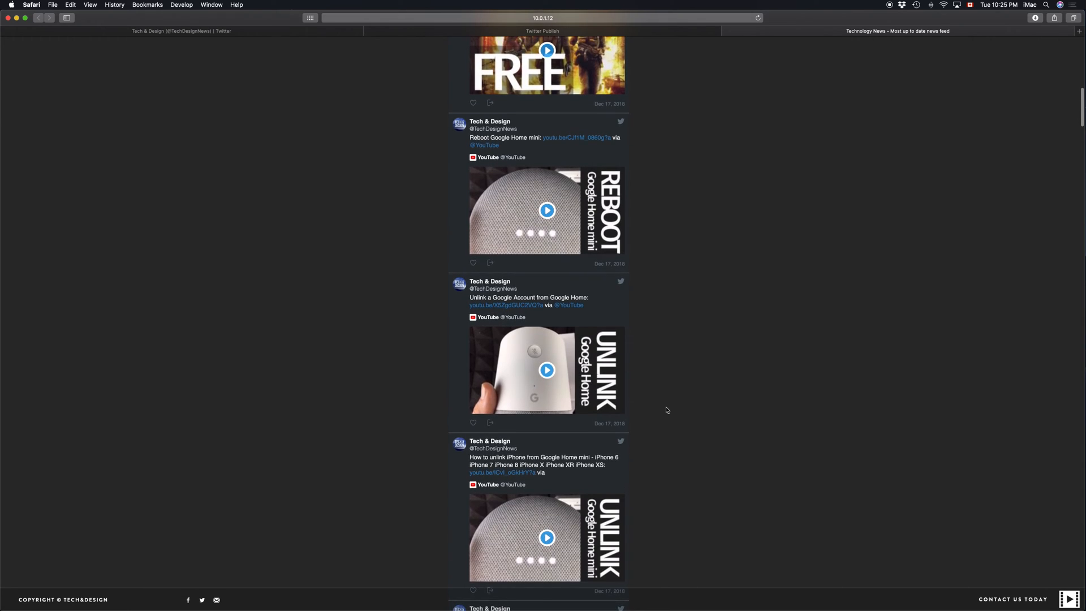
pyautogui.scroll(3)
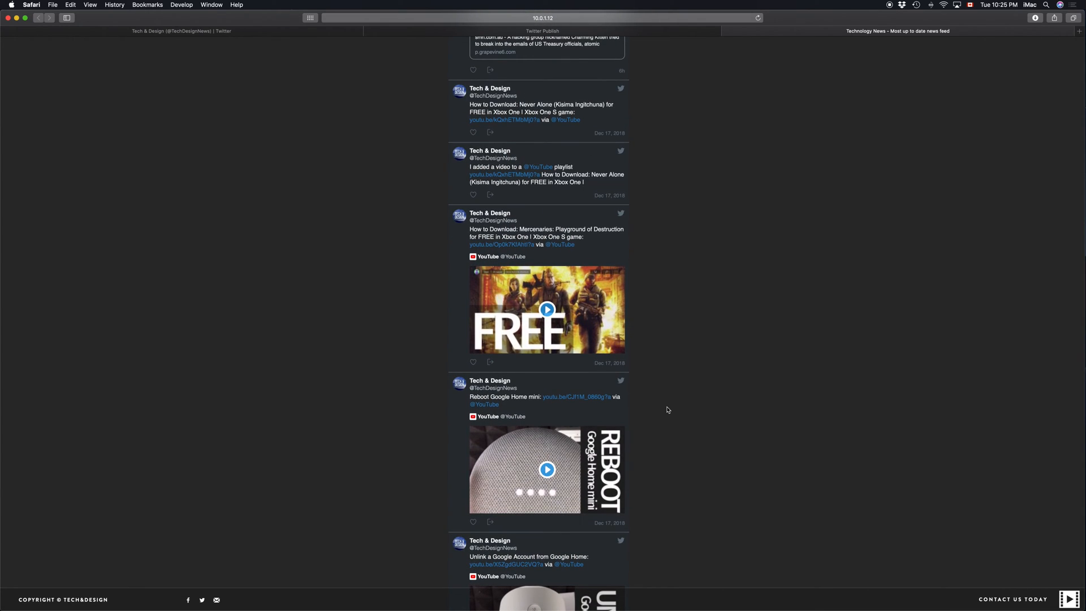
pyautogui.scroll(3)
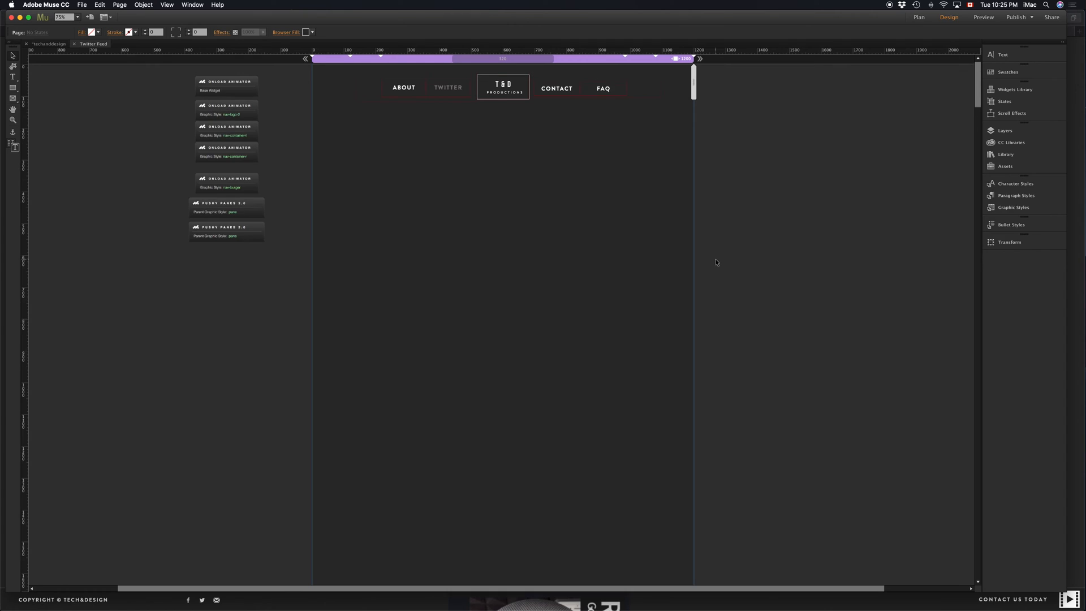
pyautogui.moveTo(725, 299)
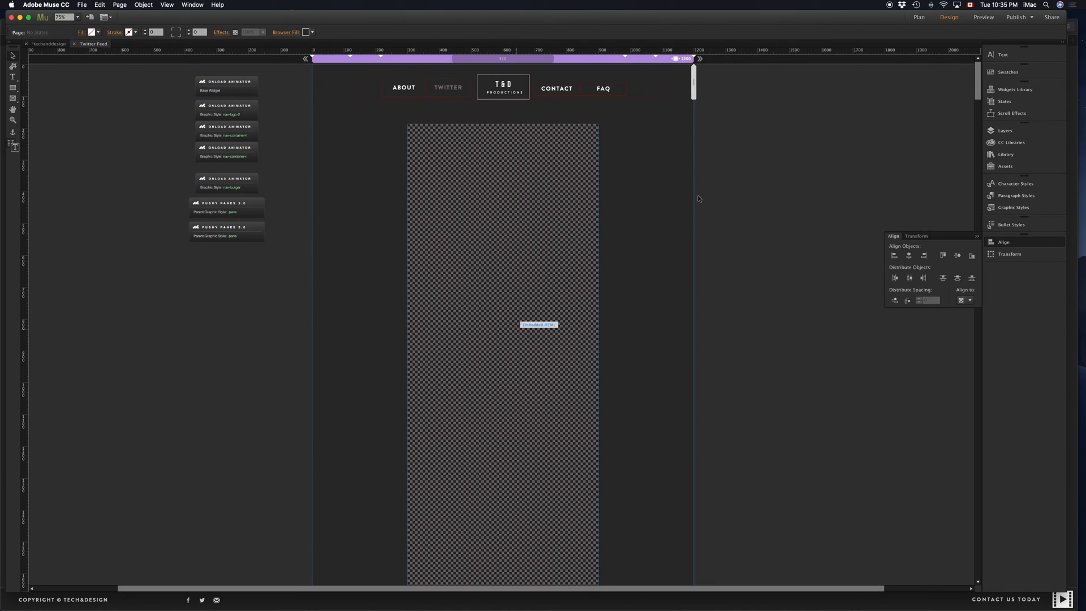
# Select the embedded timeline HTML block on the Twitter Feed page
pyautogui.click(539, 324)
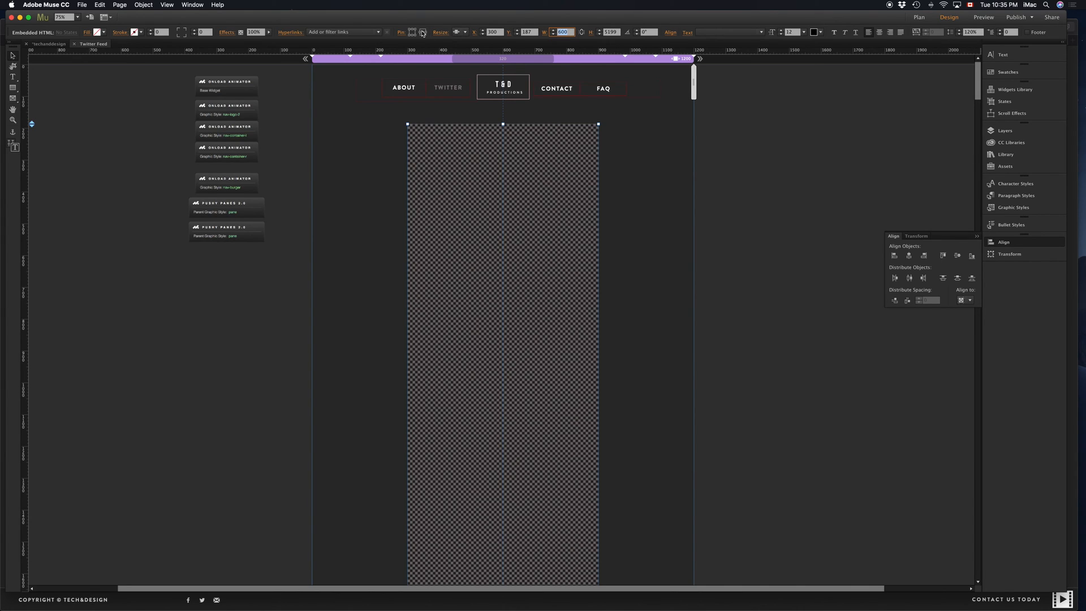
pyautogui.moveTo(747, 154)
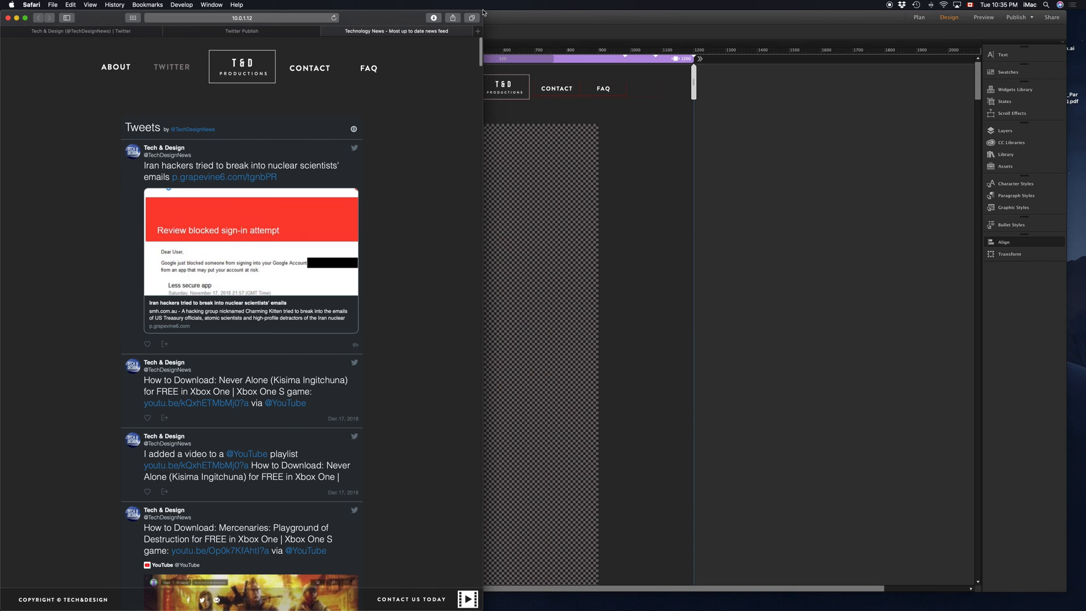
pyautogui.moveTo(597, 19)
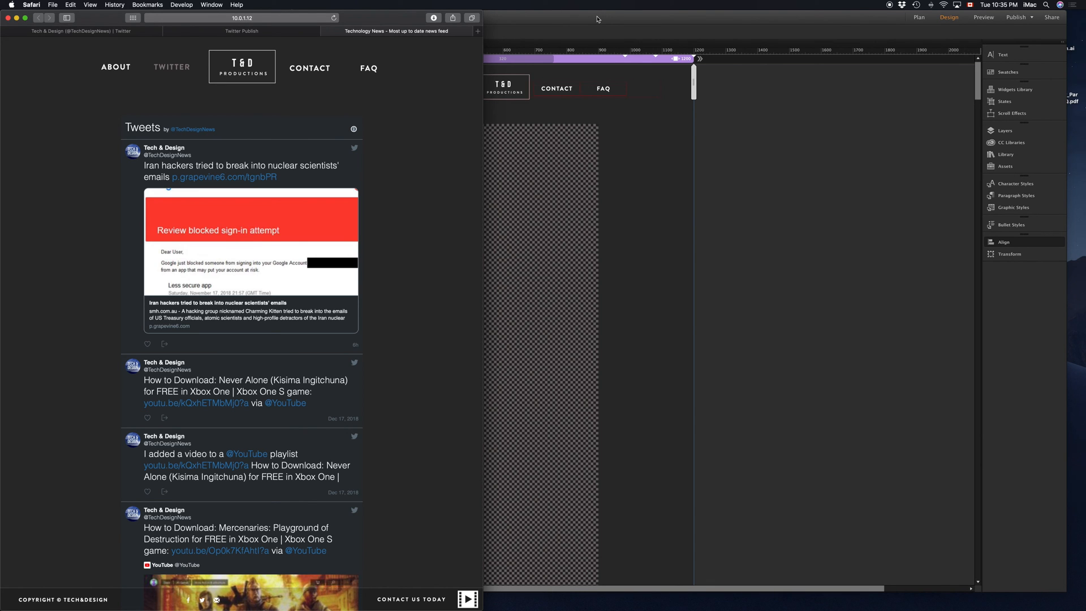